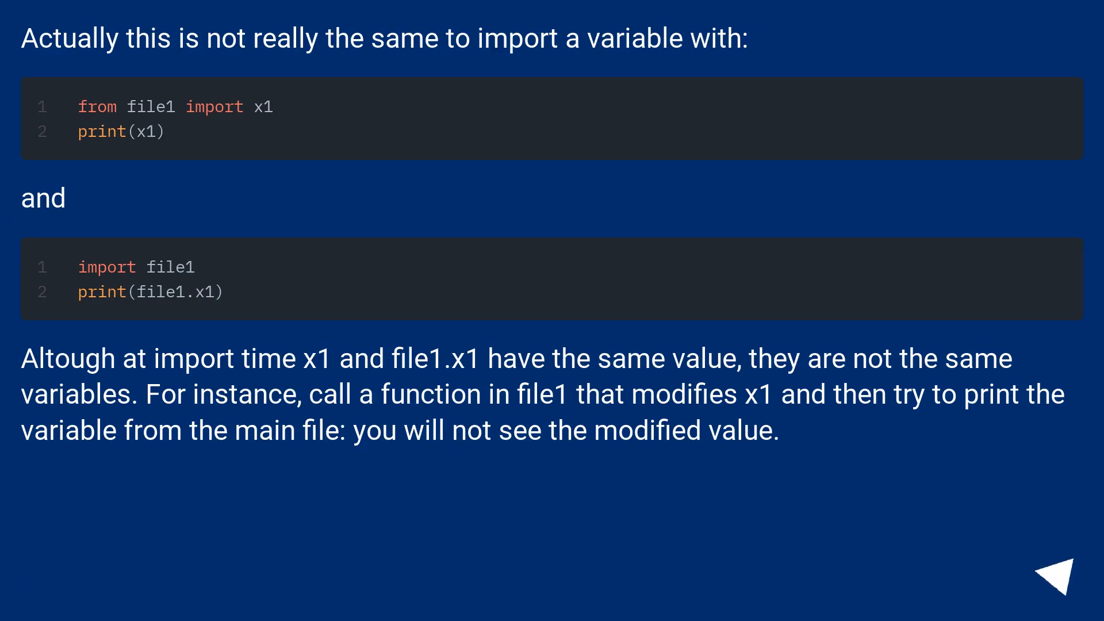
{"action": "left_click", "coordinate": [1065, 592]}
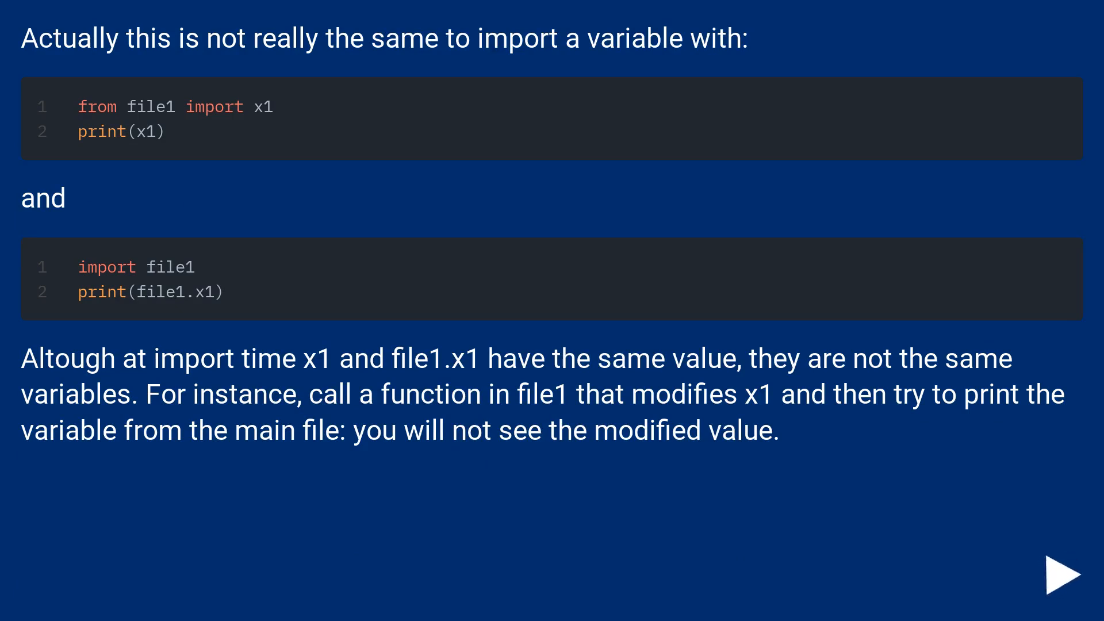
{"action": "left_click", "coordinate": [1062, 573]}
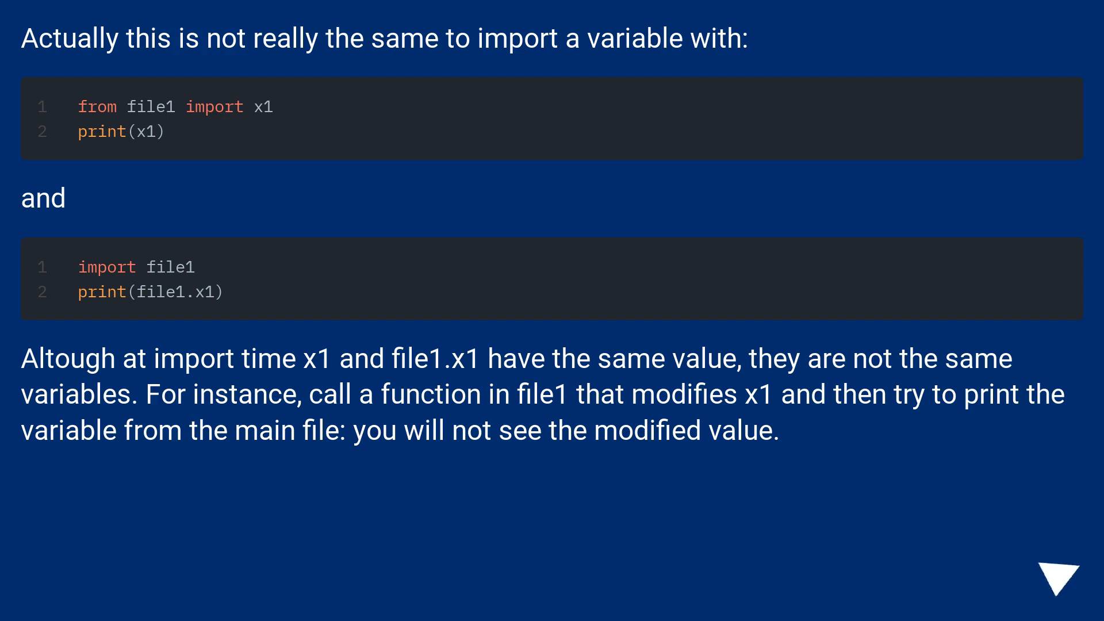
{"action": "left_click", "coordinate": [1064, 575]}
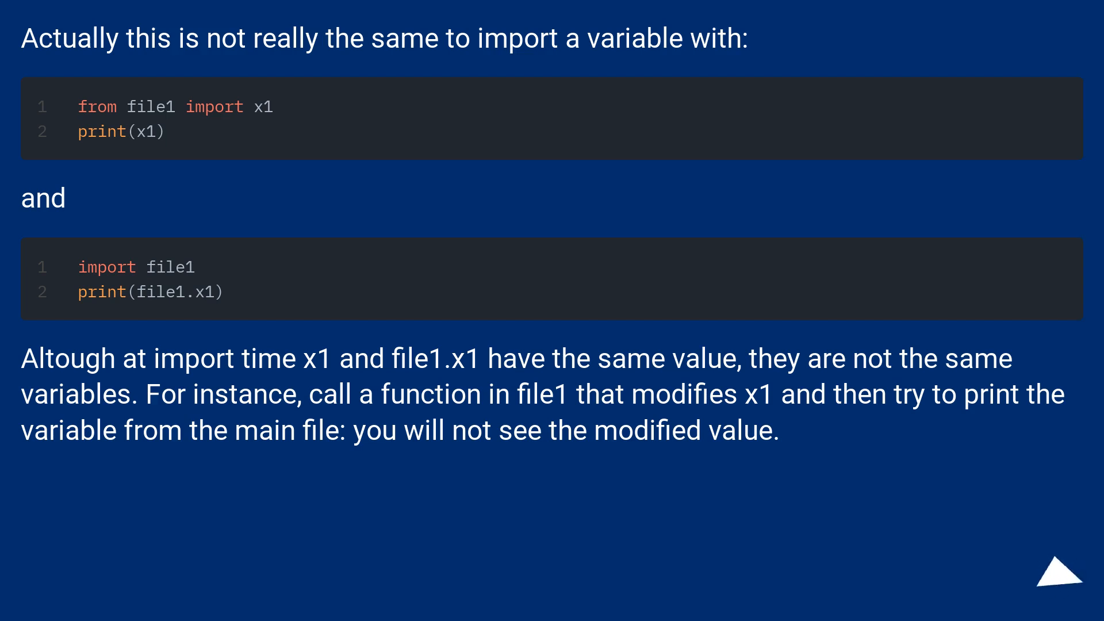
{"action": "left_click", "coordinate": [1065, 571]}
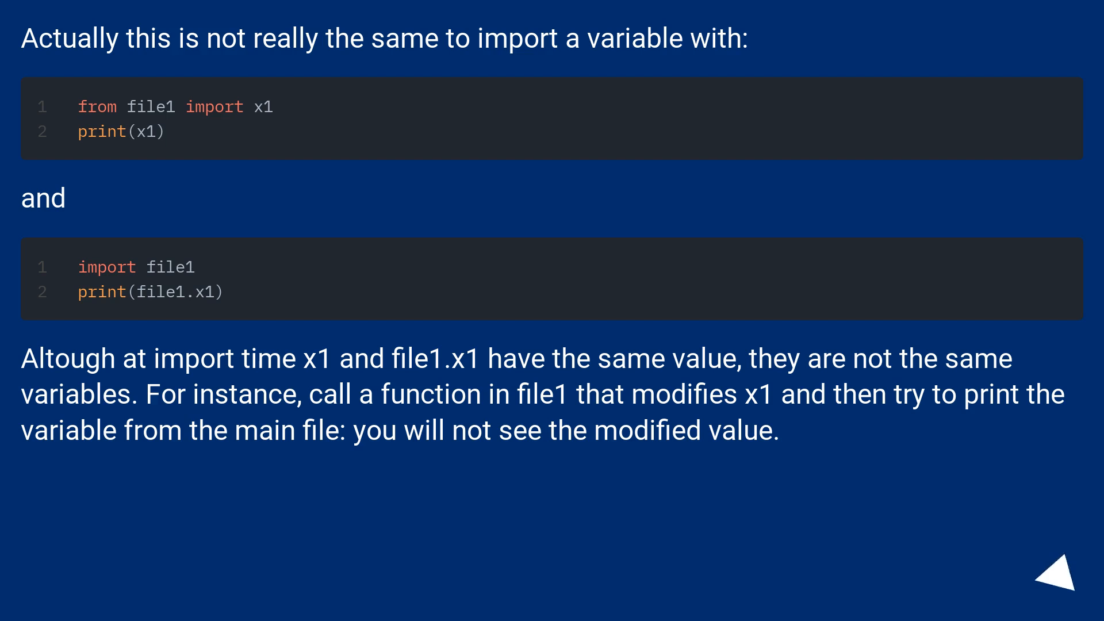
{"action": "left_click", "coordinate": [1062, 575]}
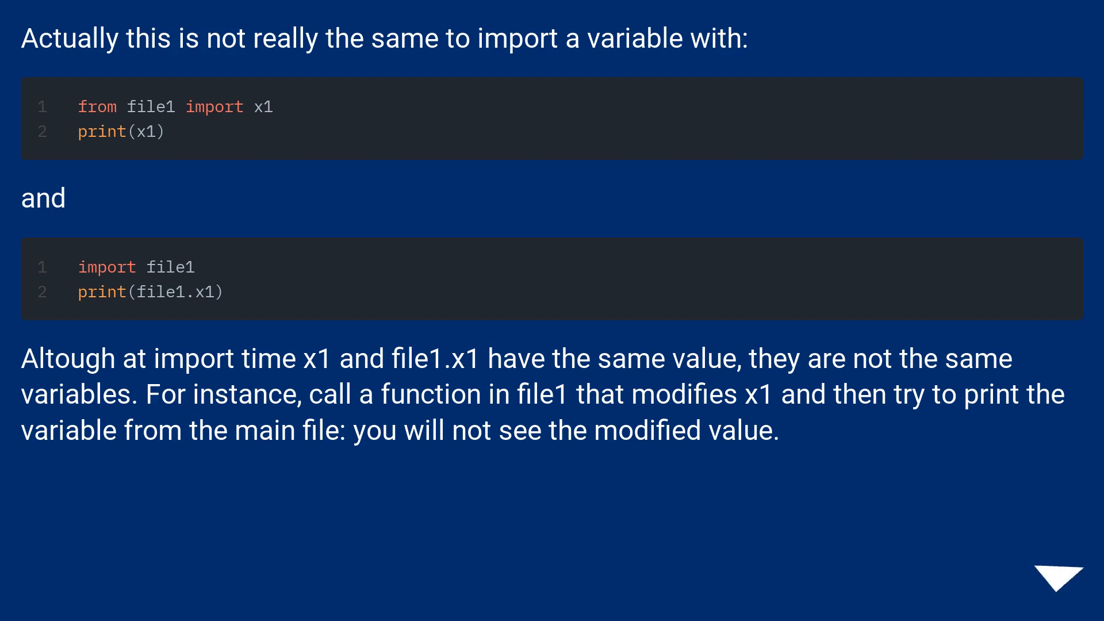